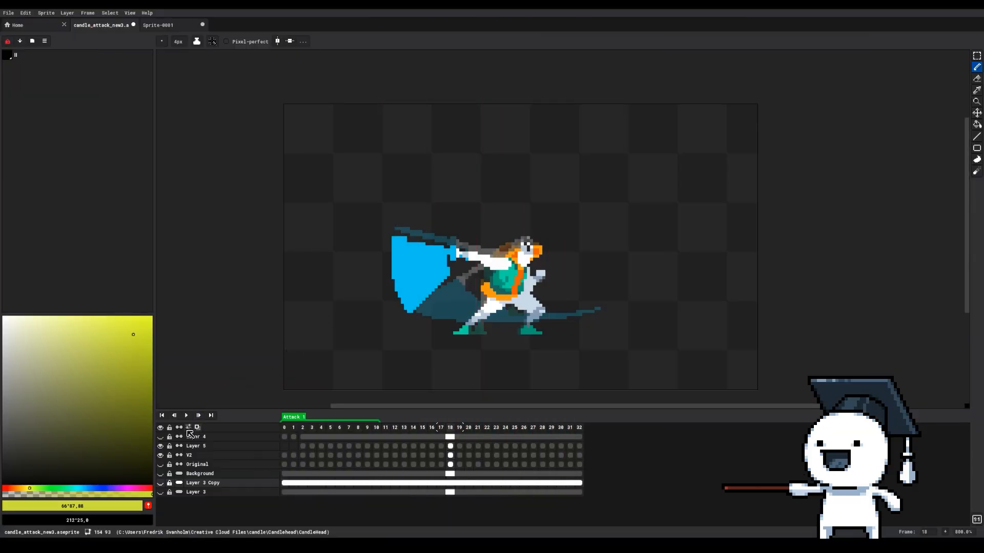
# Keep the timeline at the bottom and lower onion skin opacity to 48 in timeline settings.
pyautogui.click(187, 427)
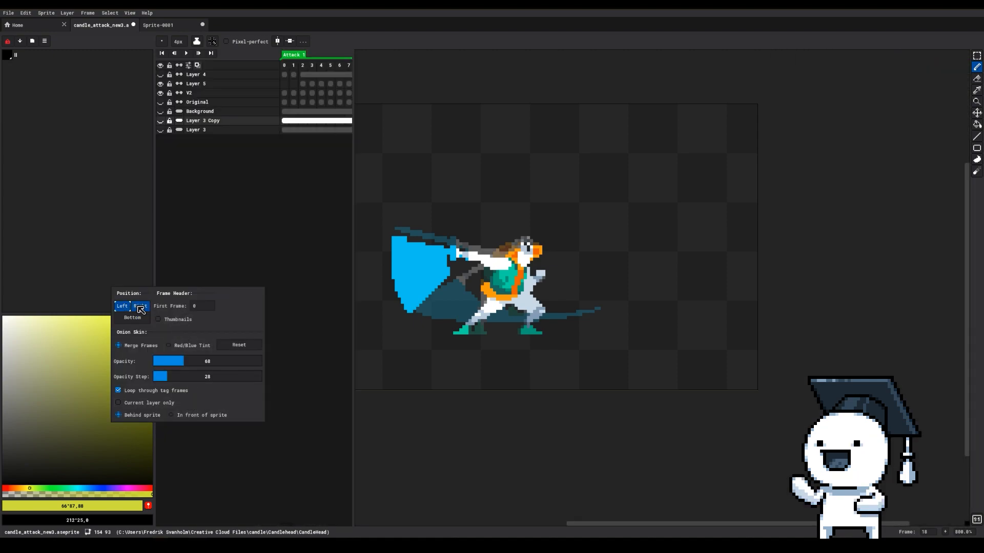
pyautogui.click(158, 319)
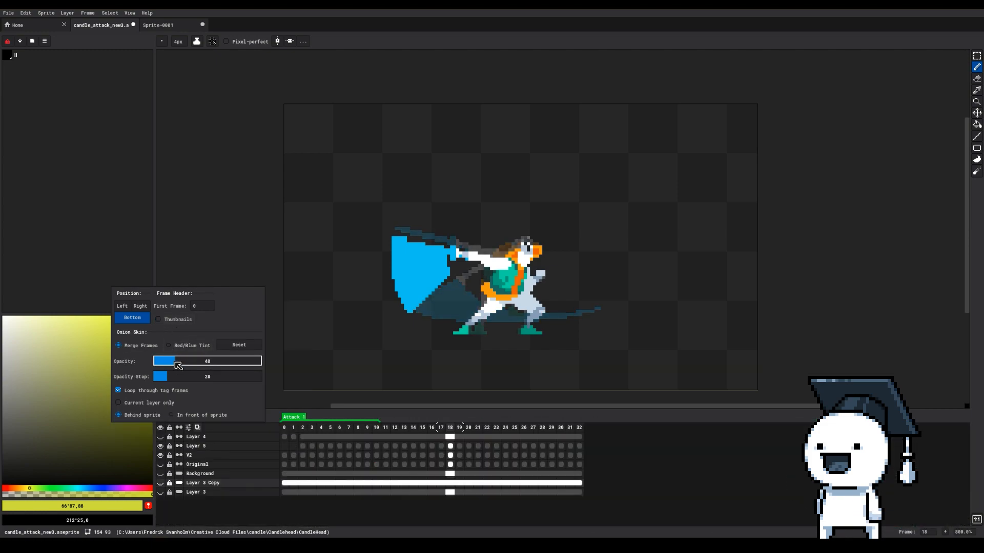
pyautogui.moveTo(178, 361); pyautogui.dragTo(160, 360)
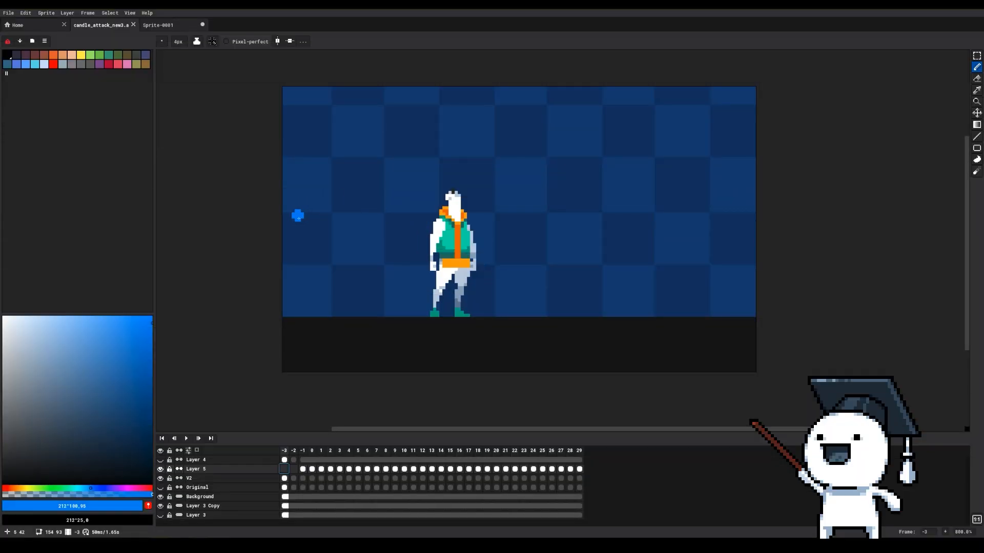
# Give all frames a 50 ms duration via Frame Properties, then inspect frames 8–19.
pyautogui.click(88, 13)
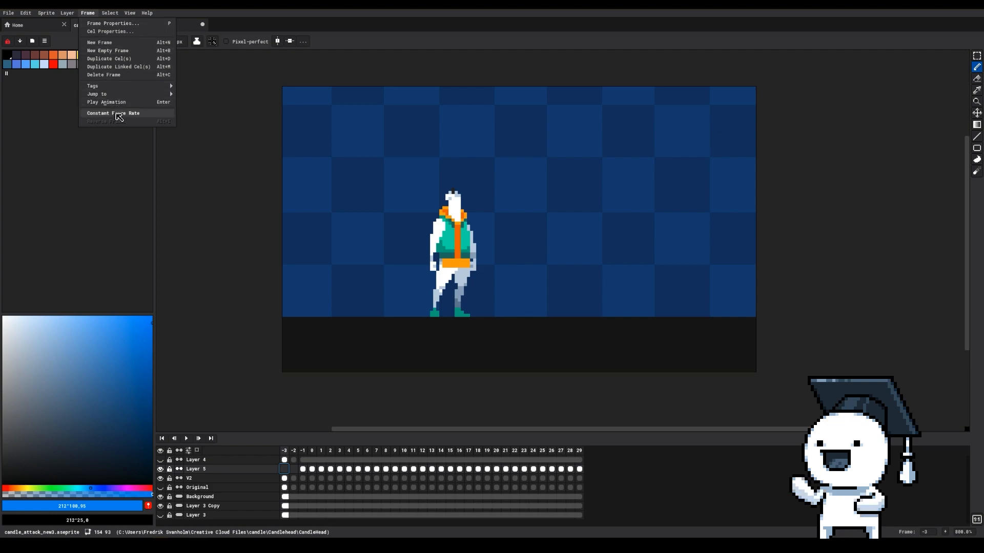
pyautogui.click(113, 23)
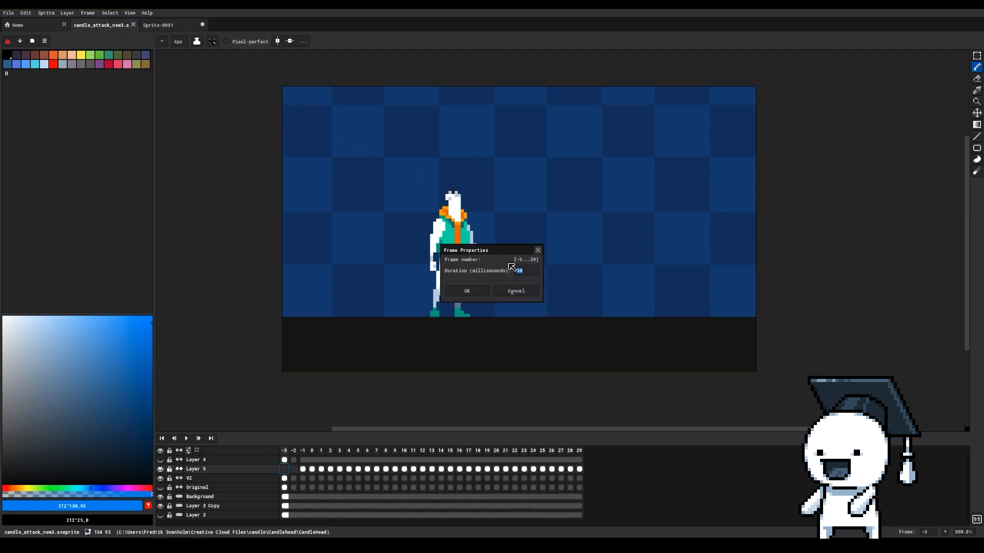
pyautogui.moveTo(516, 281)
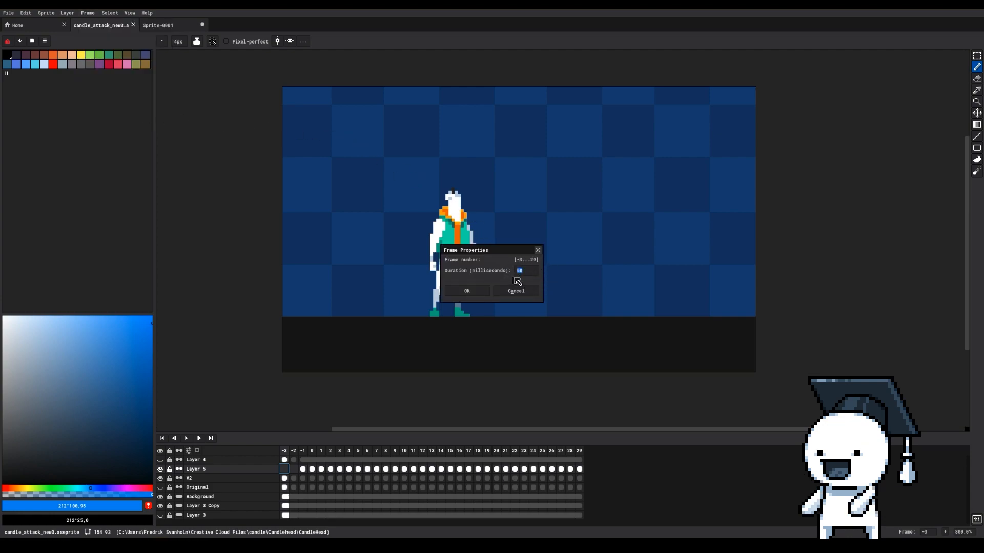
pyautogui.click(466, 291)
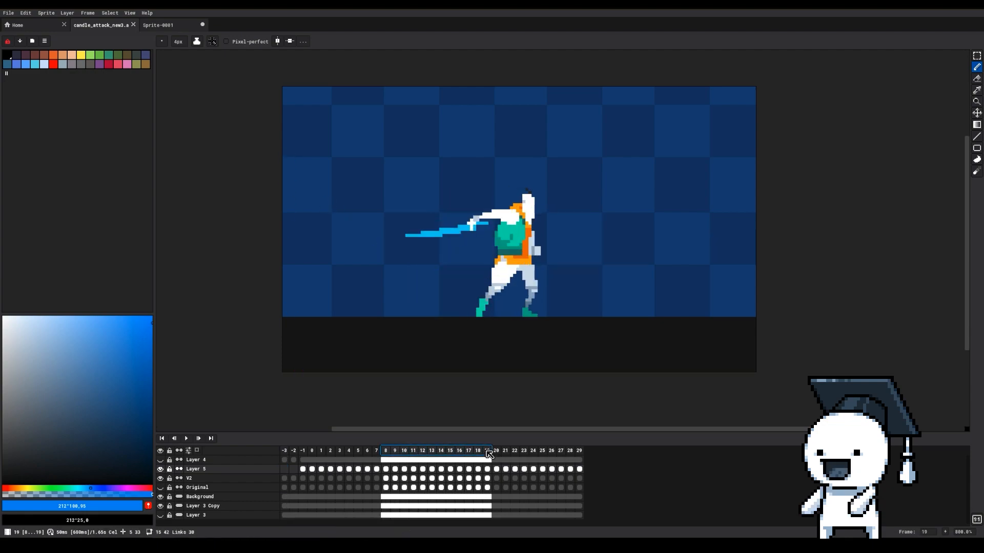
pyautogui.doubleClick(487, 451)
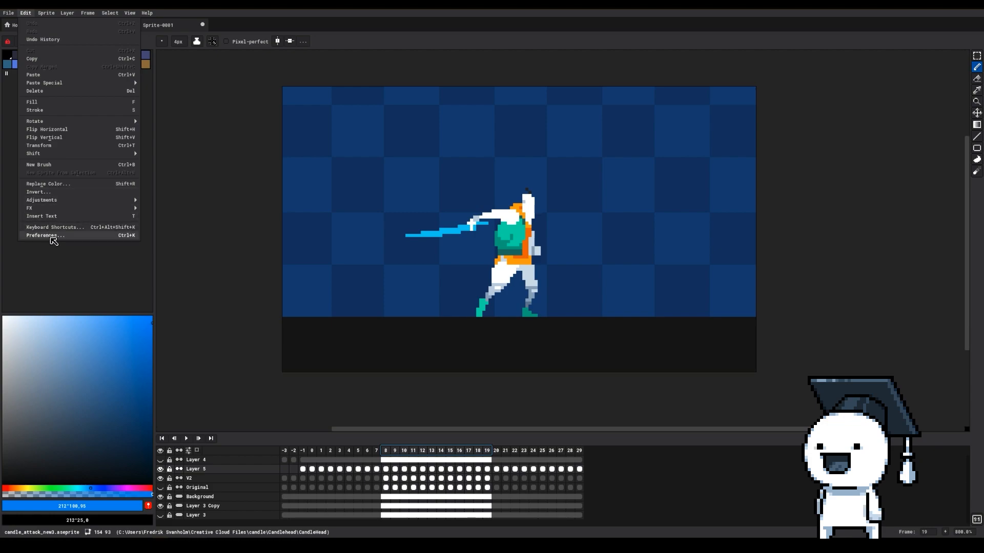
# Browse the Theme preferences and the downloadable theme list on GitHub.
pyautogui.click(44, 235)
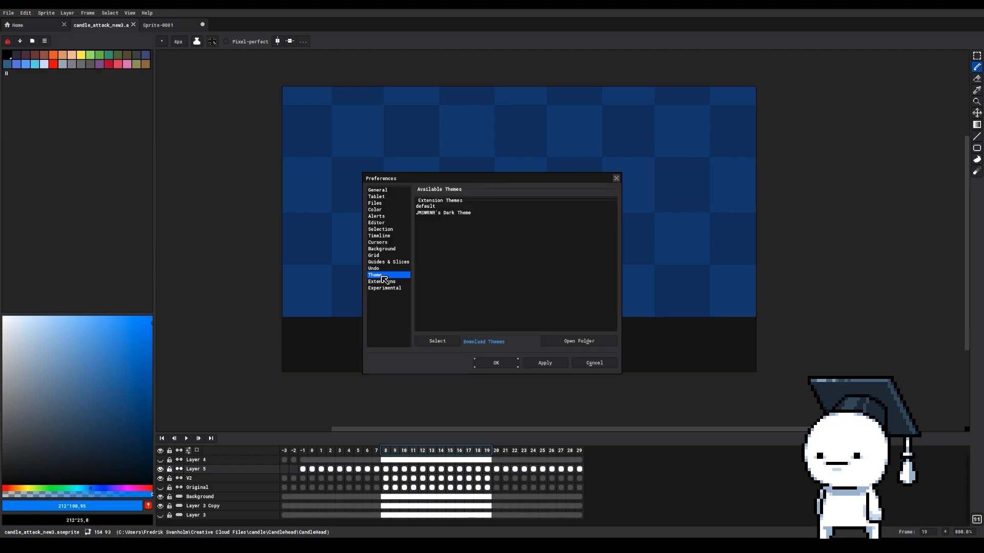
pyautogui.click(444, 213)
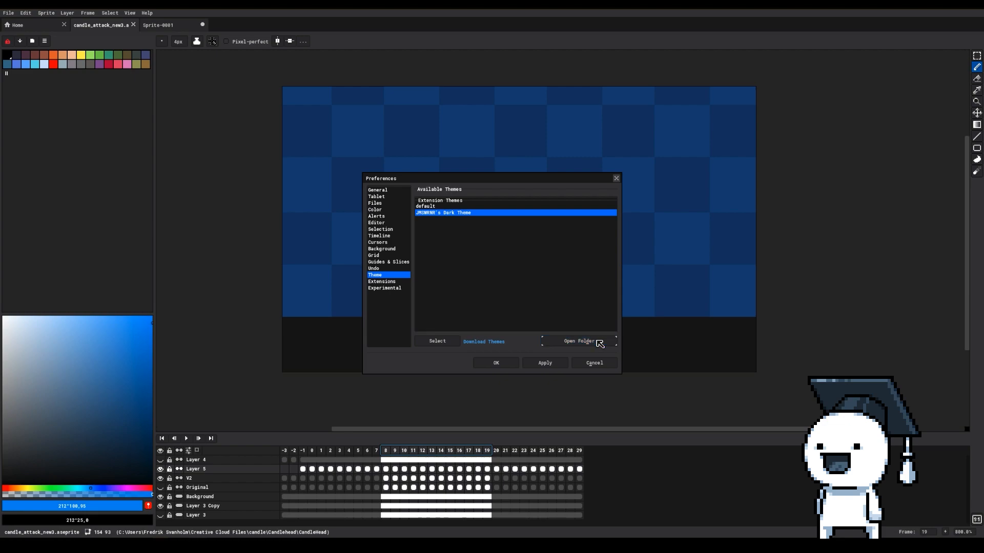
pyautogui.click(579, 341)
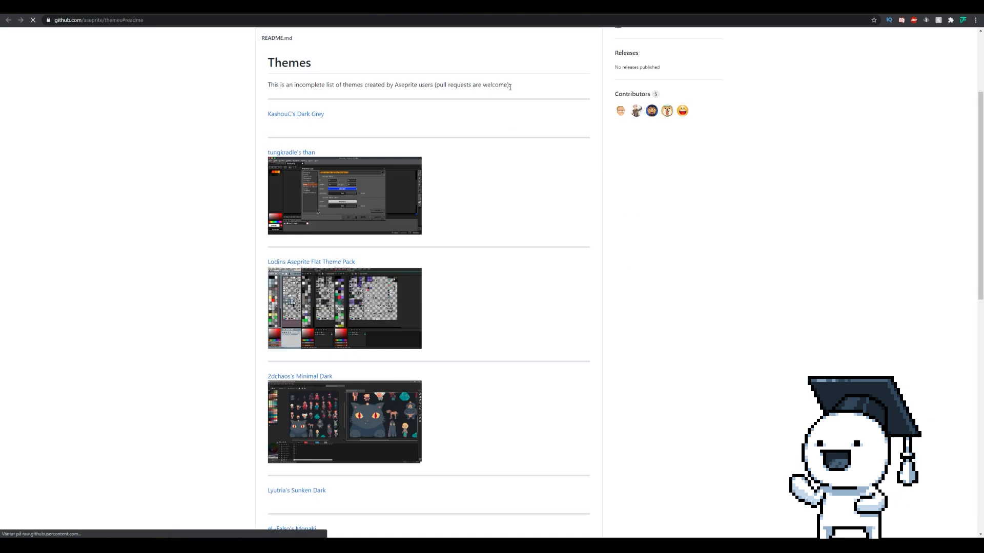
pyautogui.scroll(-3)
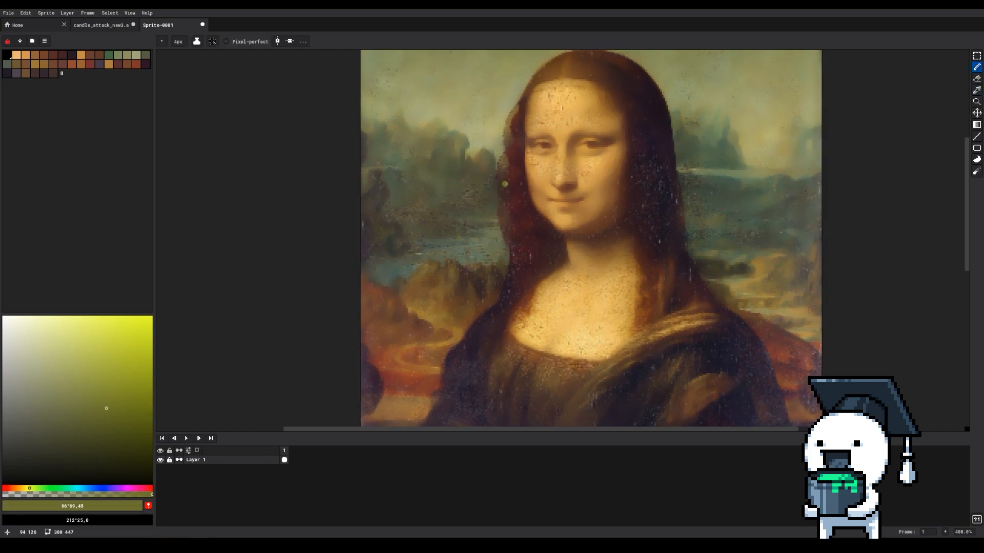
# Preview an Indexed color-mode conversion of the painting with its dithering methods.
pyautogui.click(46, 12)
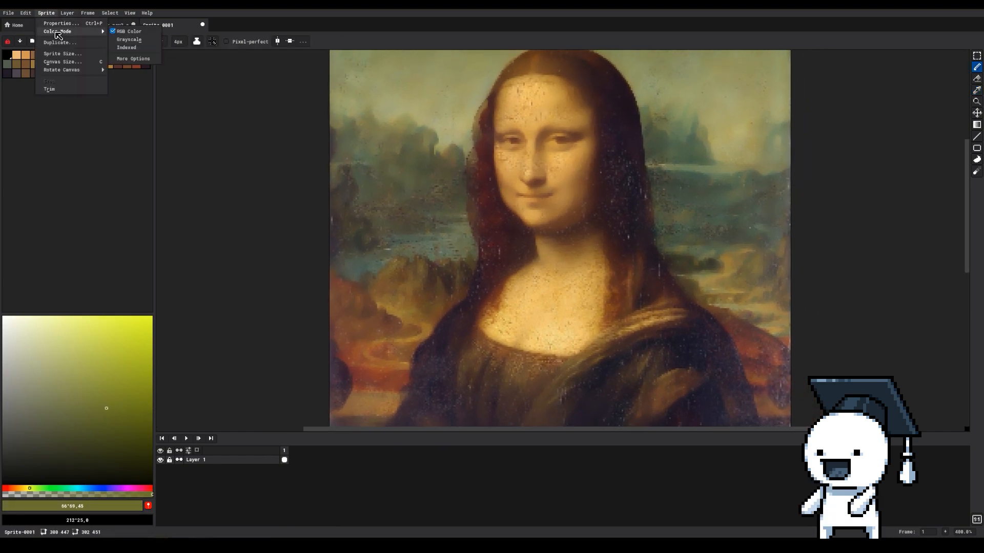
pyautogui.click(126, 48)
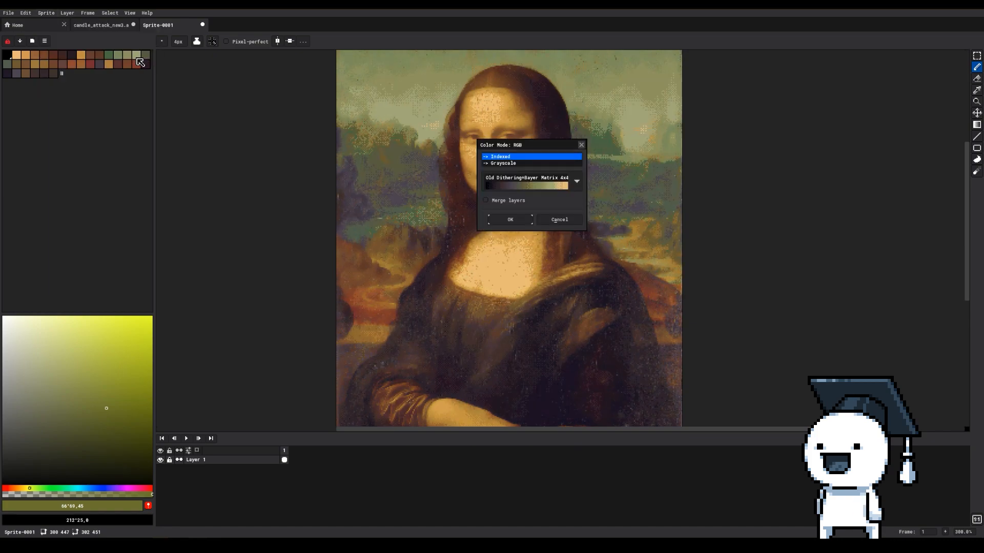
pyautogui.moveTo(530, 145); pyautogui.dragTo(721, 152)
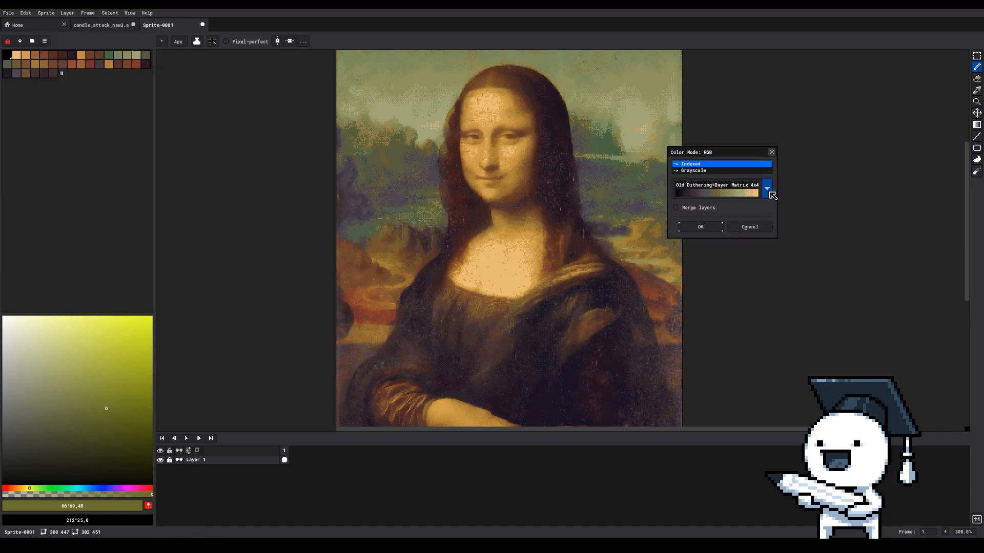
pyautogui.click(766, 189)
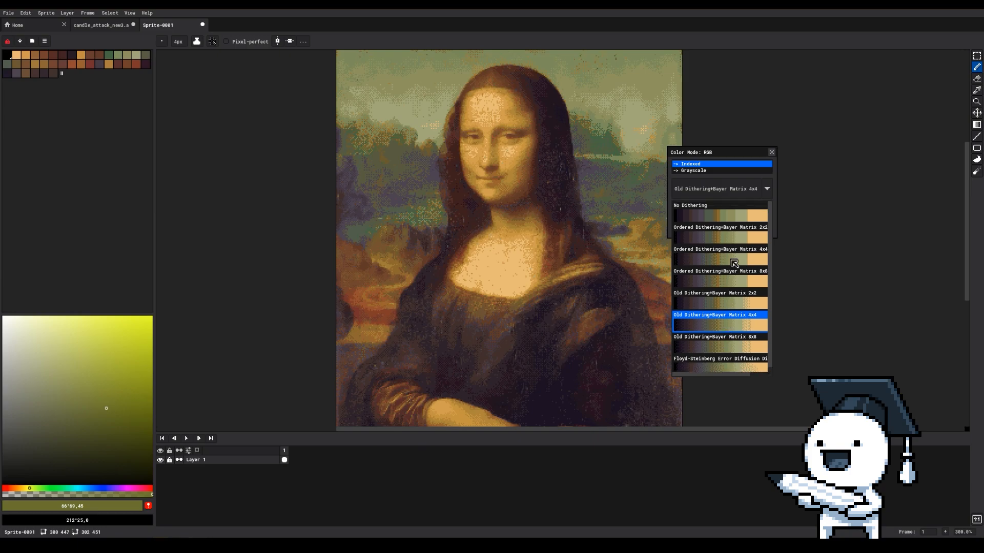
# Preview a Grayscale conversion using HSV, then return to the candle attack animation.
pyautogui.click(693, 170)
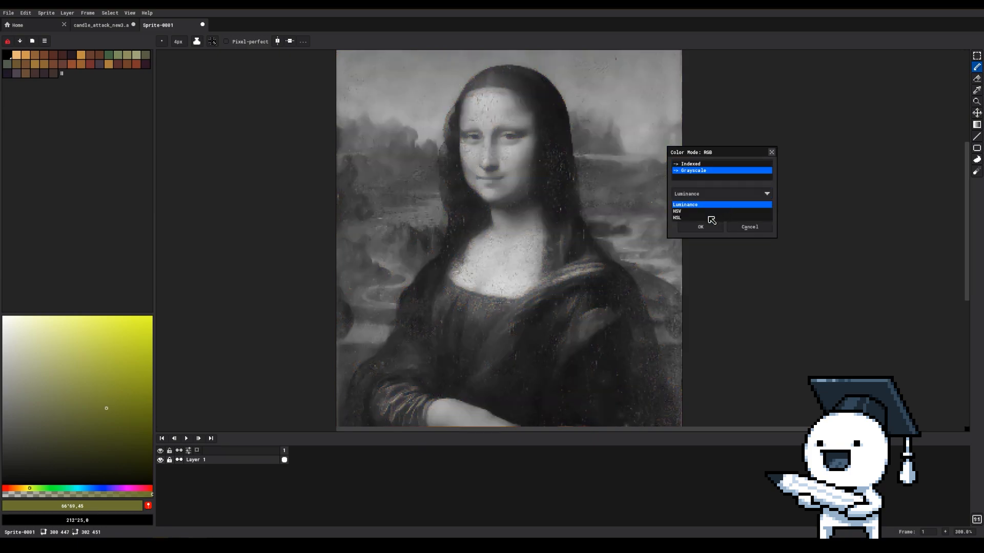
pyautogui.click(676, 212)
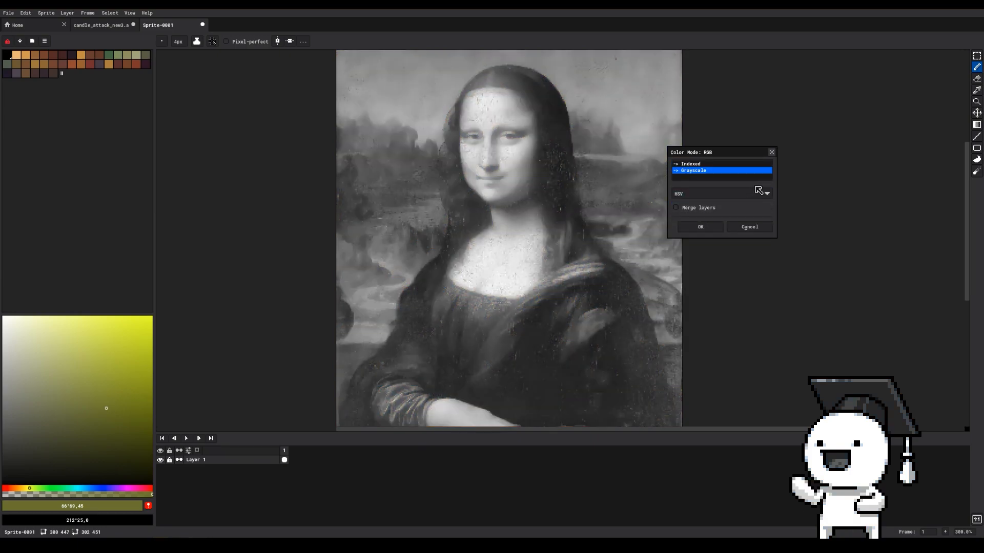
pyautogui.click(100, 25)
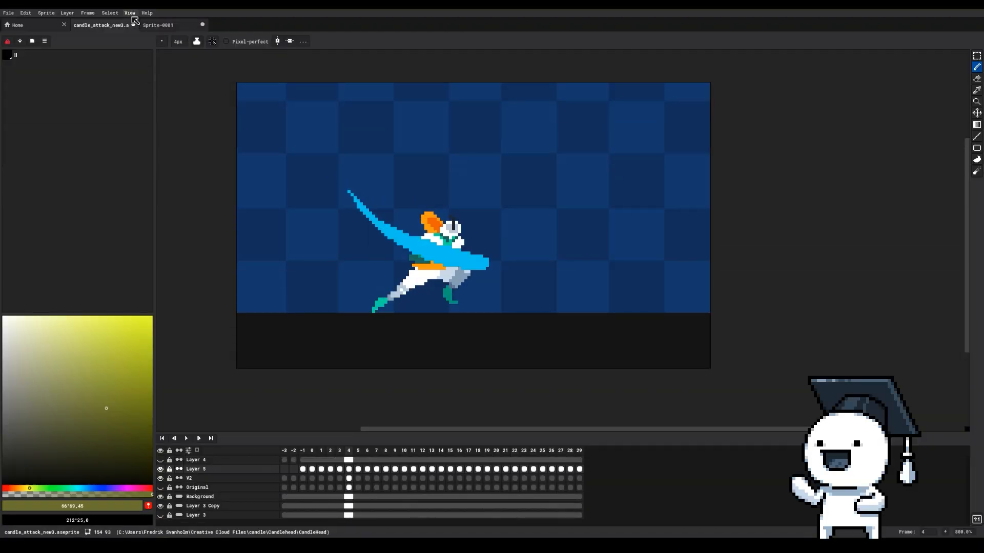
# Play the attack animation and begin setting up a canvas resize.
pyautogui.press('f7')
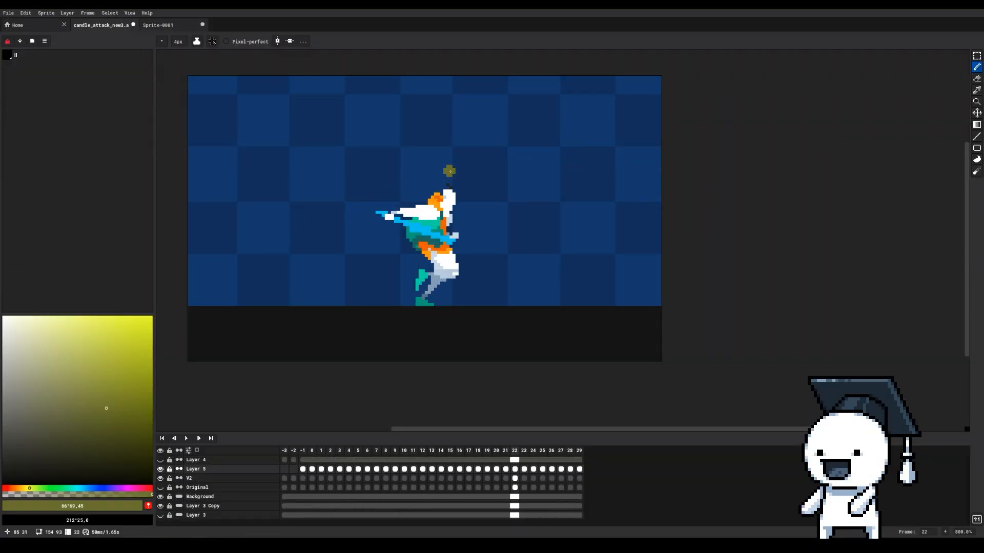
pyautogui.click(358, 450)
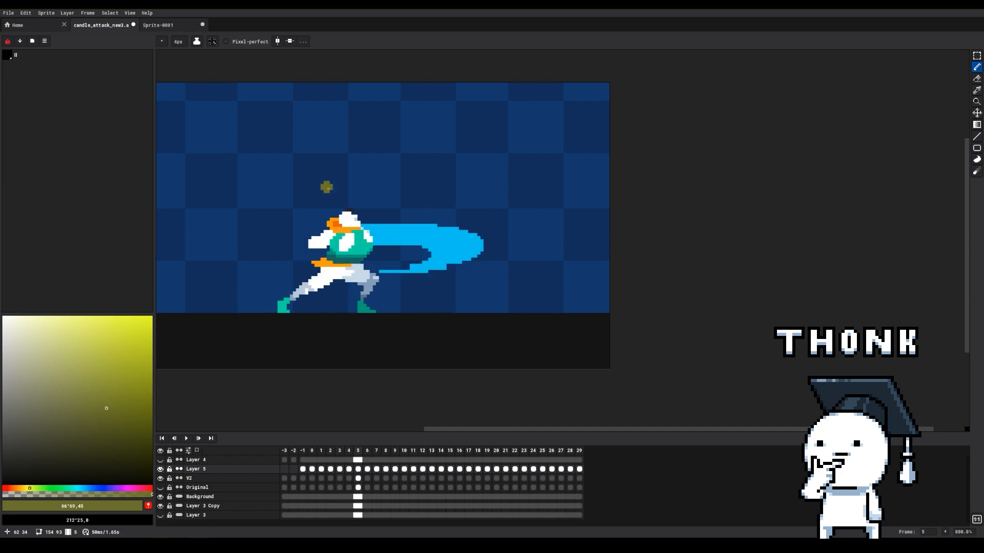
pyautogui.click(158, 25)
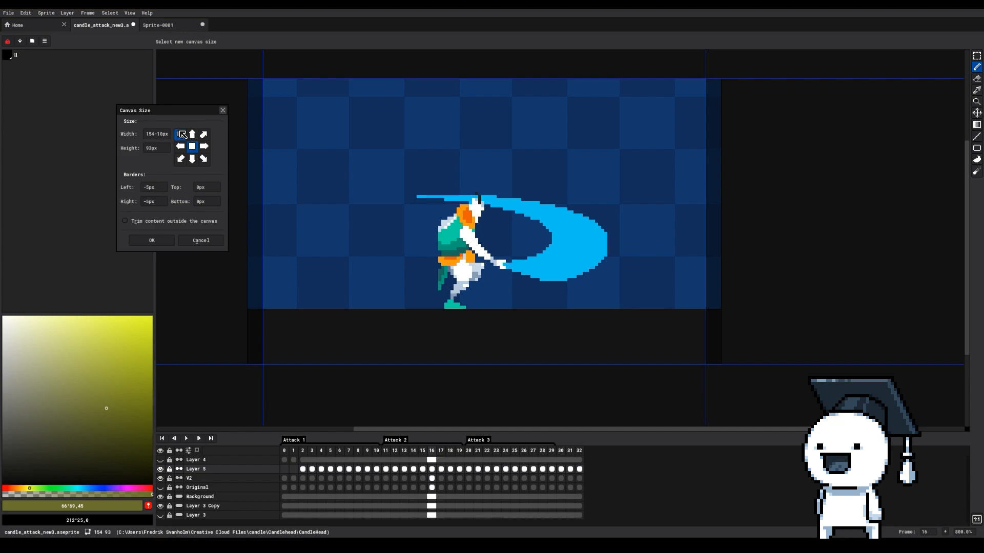
# Anchor the resize at top-left and dismiss the New Sprite settings without creating one.
pyautogui.click(192, 147)
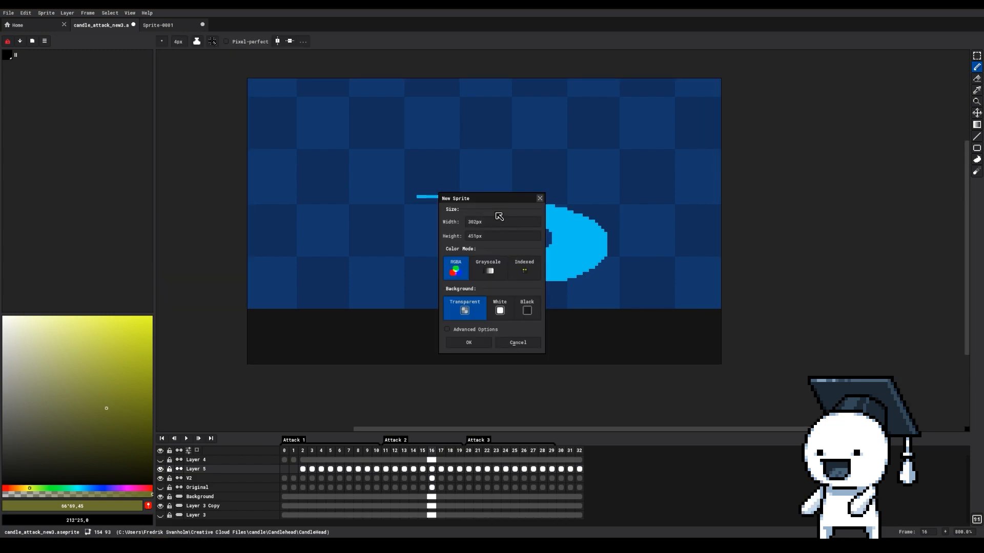
pyautogui.click(502, 235)
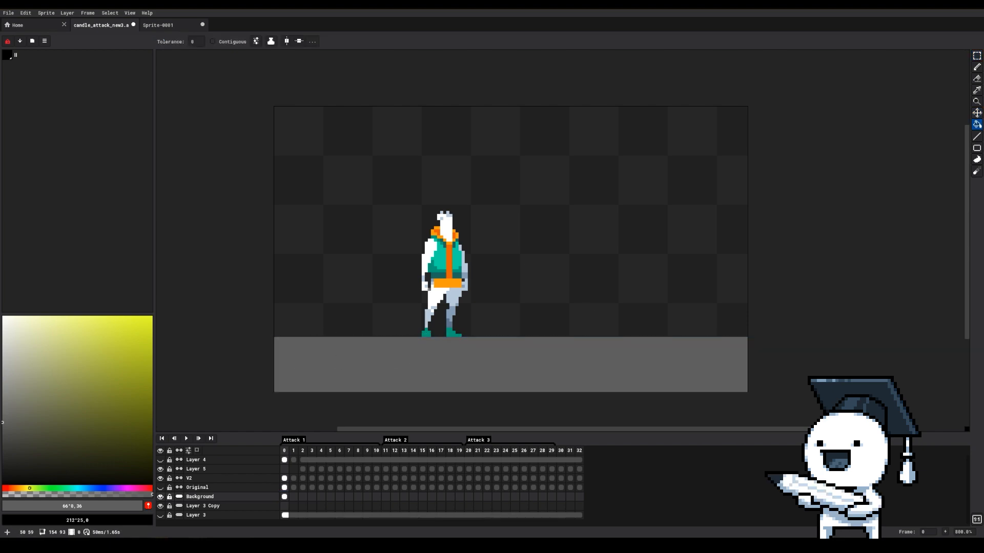
# Link the Background layer's cels across frames 0–32 into one shared cel.
pyautogui.click(160, 496)
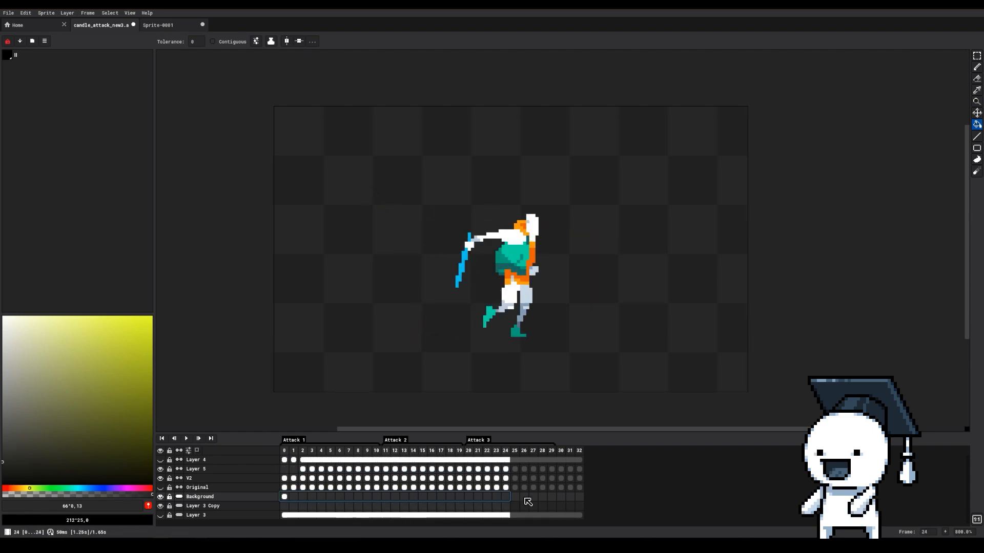
pyautogui.rightClick(528, 502)
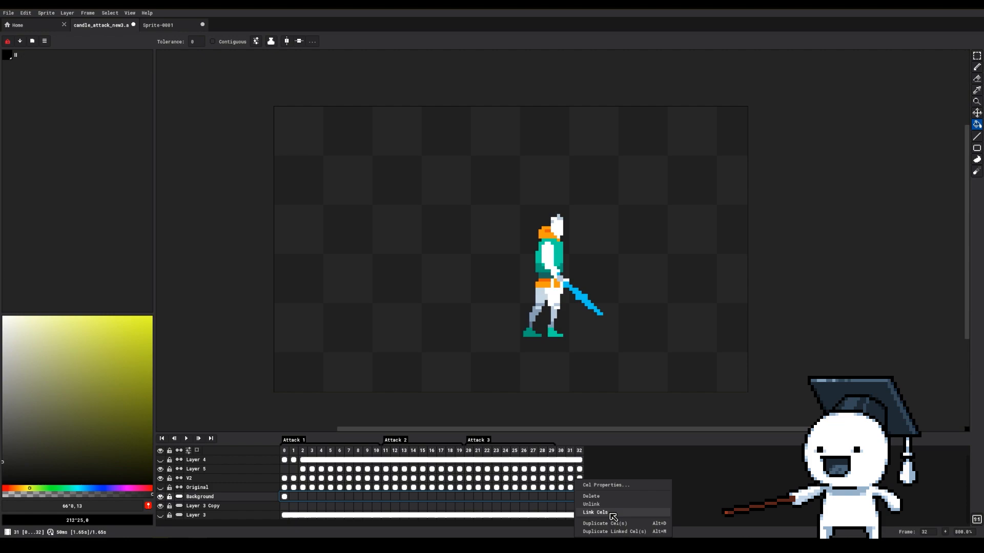
pyautogui.click(594, 512)
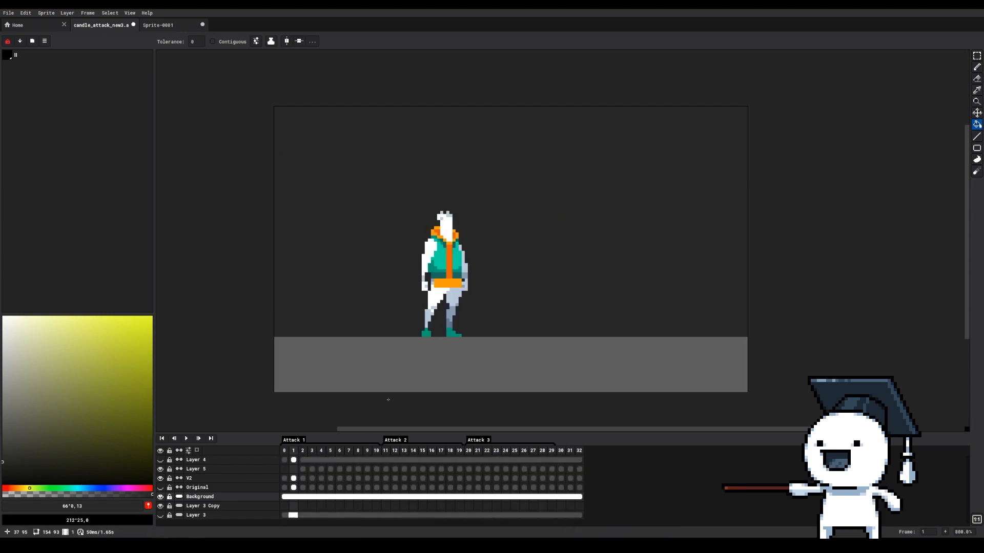
# Check the background on another frame and begin selecting the attack's opening frames.
pyautogui.click(366, 450)
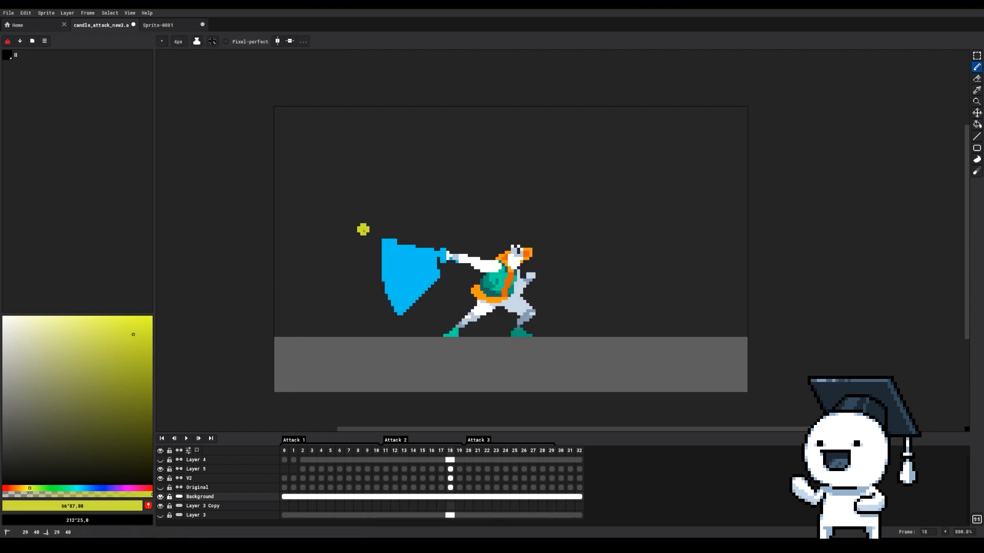
pyautogui.click(505, 451)
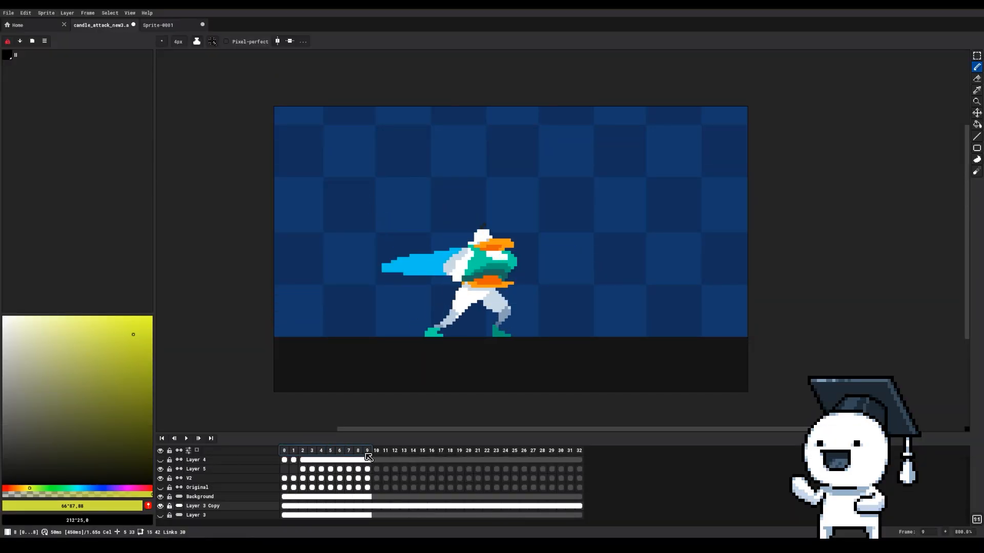
# Create a green, forward-playing Attack 1 tag over frames 0–10.
pyautogui.rightClick(375, 450)
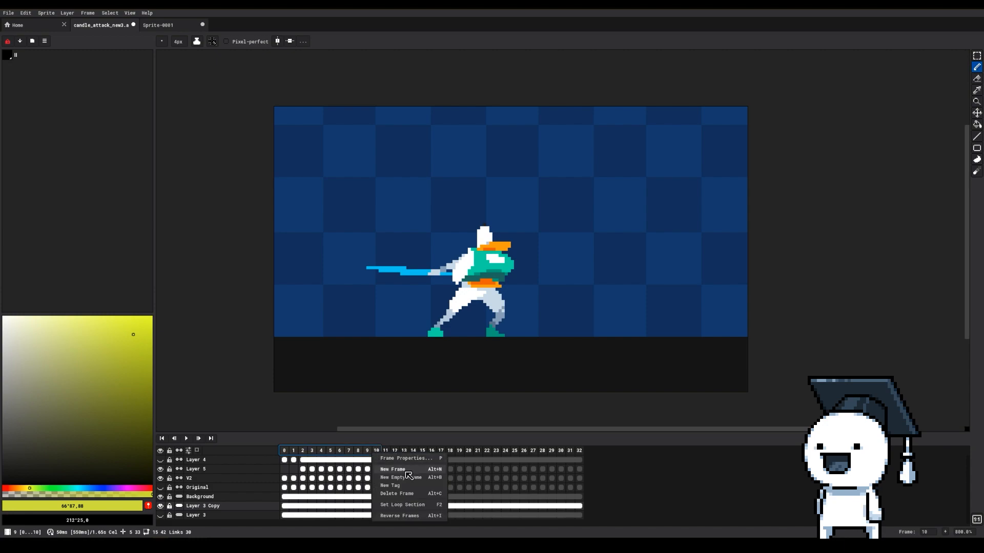
pyautogui.moveTo(408, 489)
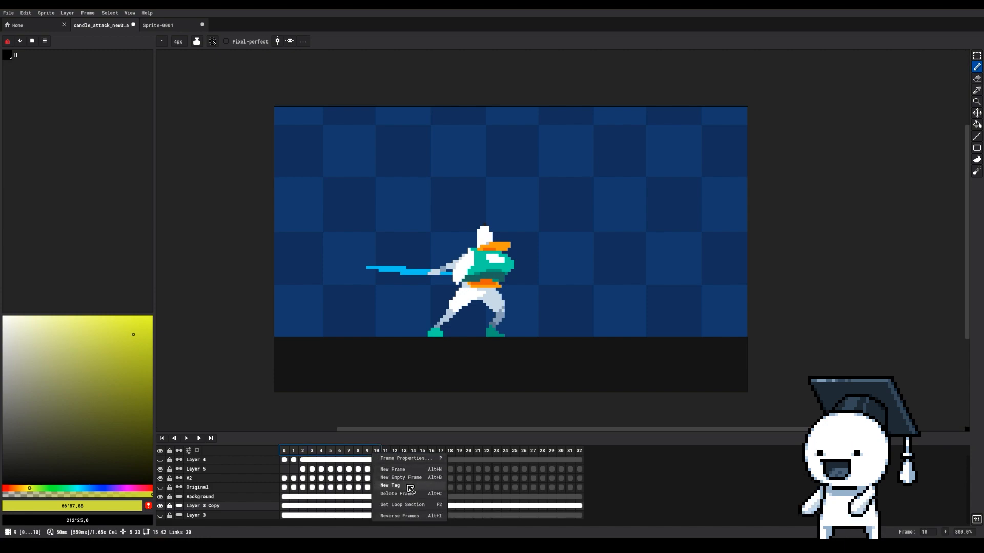
pyautogui.click(390, 485)
pyautogui.write('Attack 1')
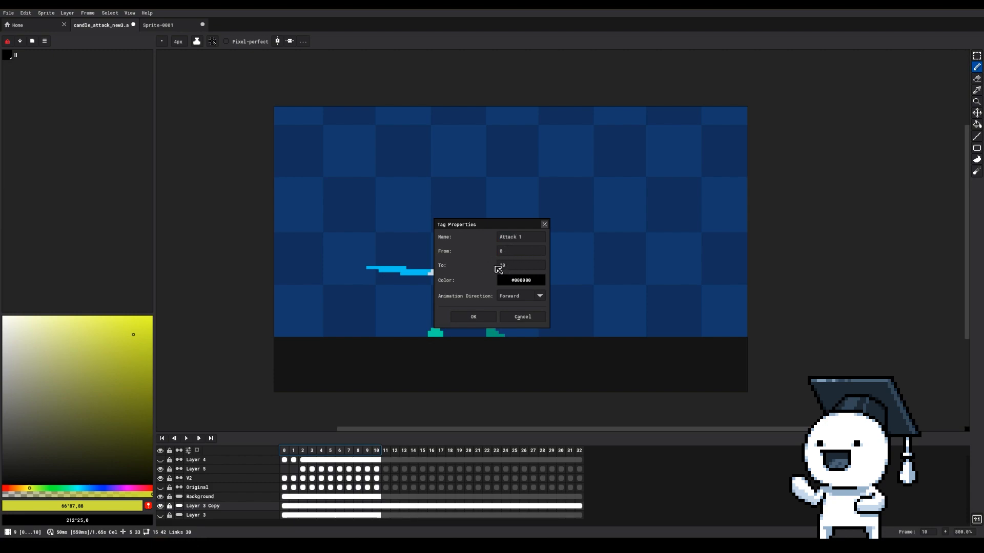
pyautogui.click(538, 296)
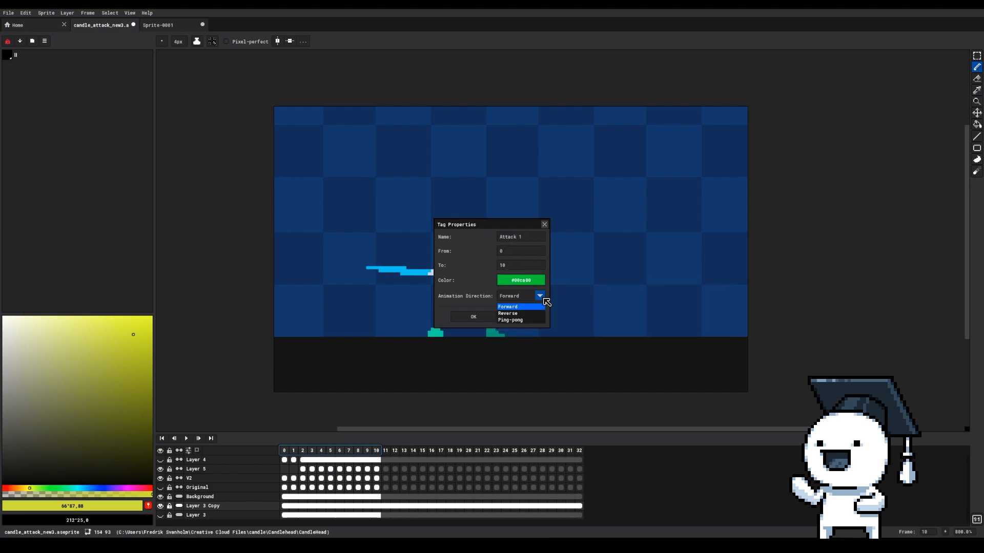
pyautogui.click(473, 317)
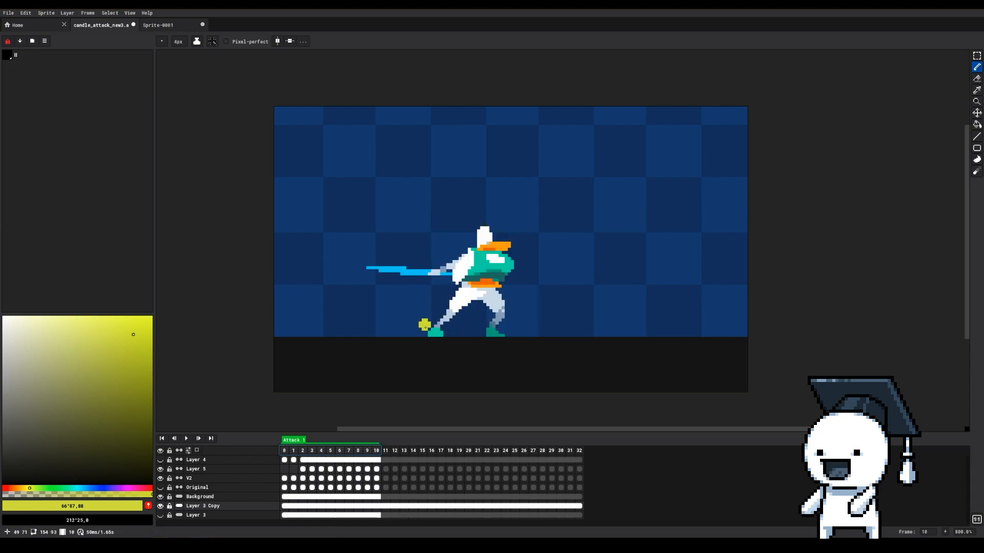
pyautogui.click(185, 438)
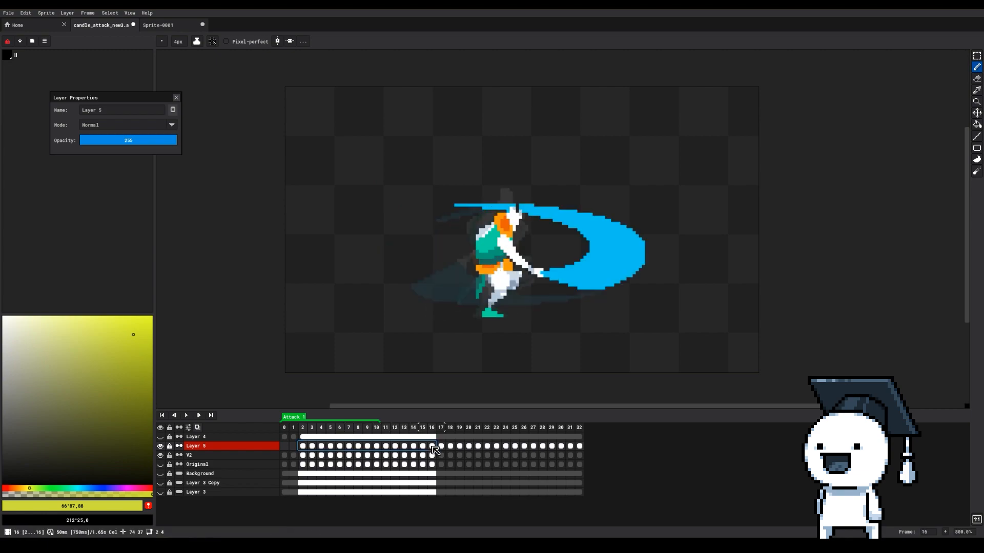
# View the Layer 5 cel's properties at frame 16, showing opacity 255.
pyautogui.rightClick(435, 447)
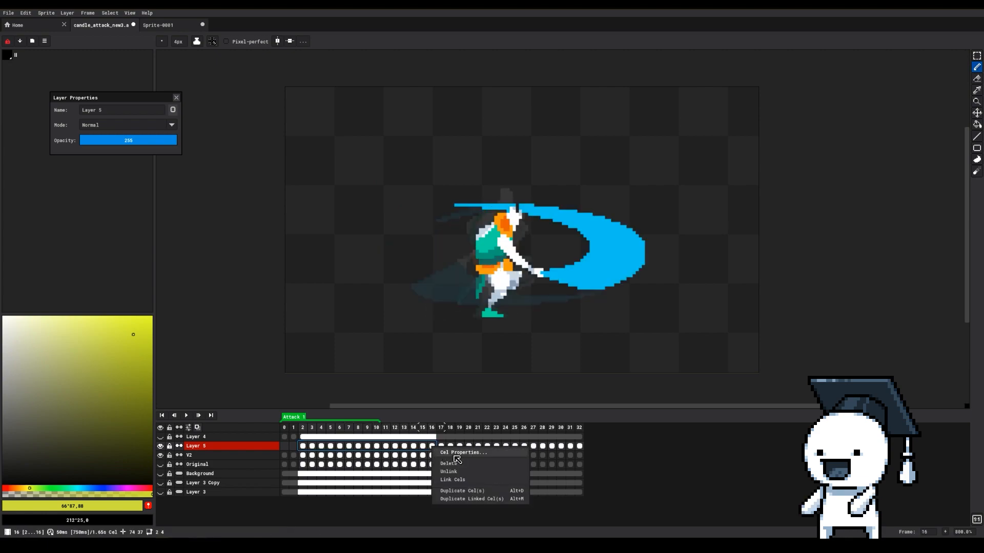
pyautogui.click(463, 452)
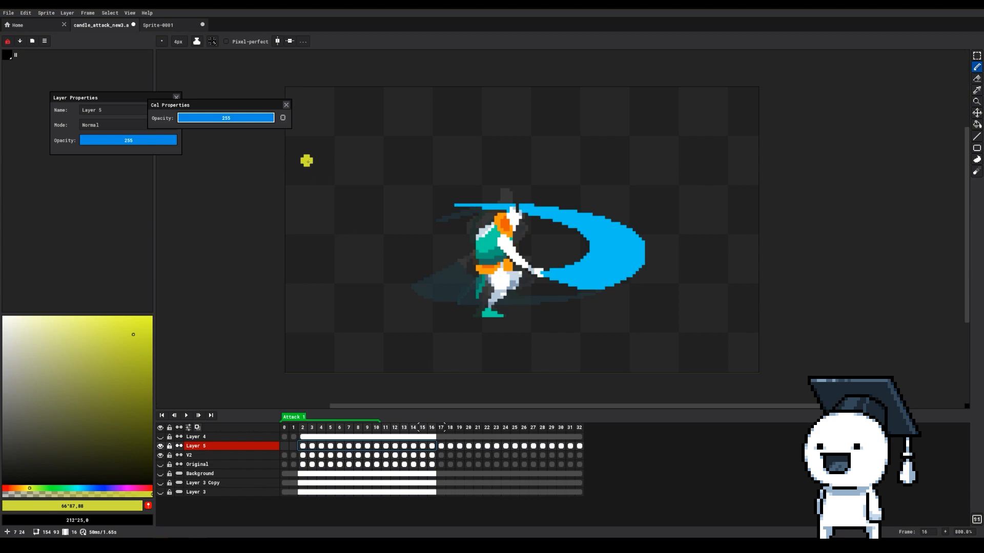
pyautogui.click(282, 118)
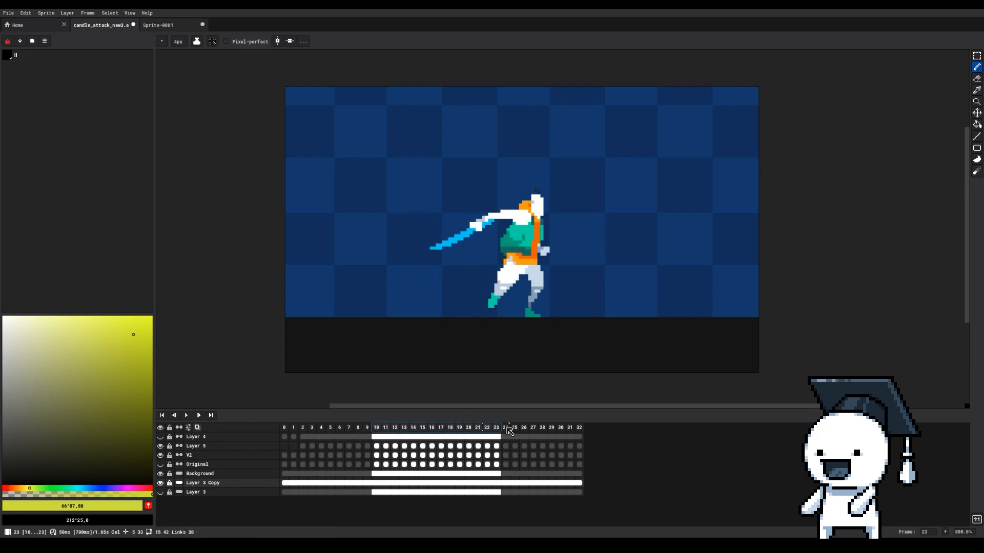
# Make the selected frame range the loop section for repeated playback.
pyautogui.rightClick(505, 427)
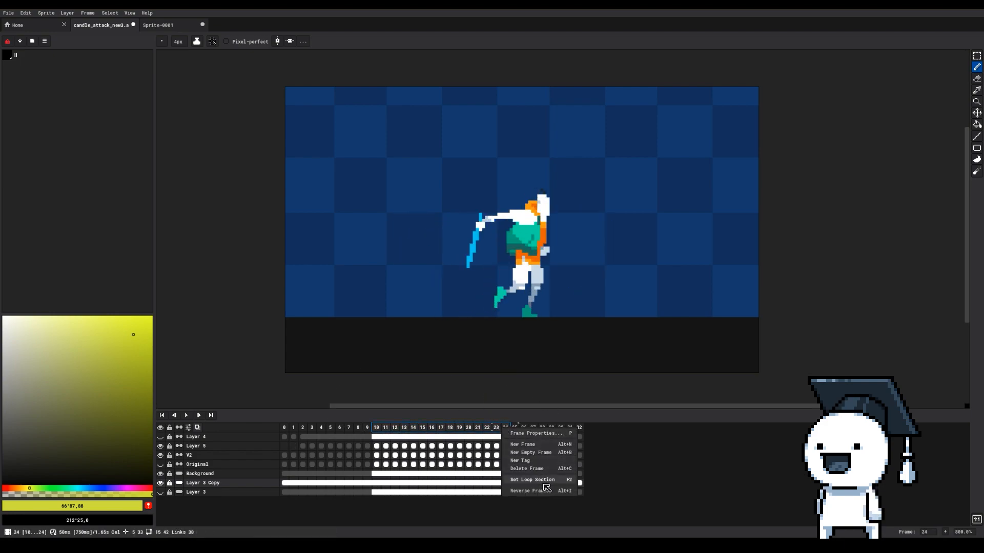
pyautogui.click(530, 479)
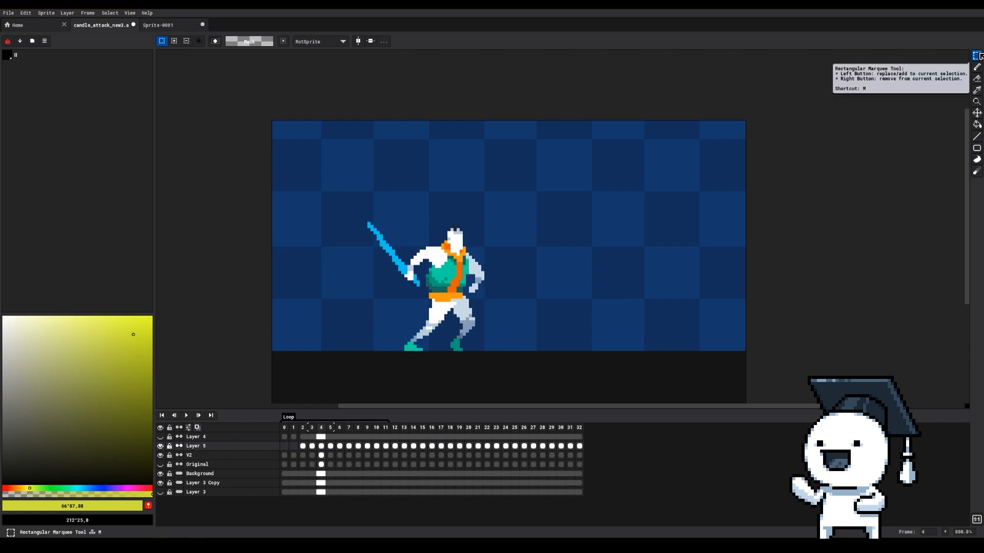
# Marquee-select around the character and create a new 302×451 indexed sprite, Sprite-0003.
pyautogui.moveTo(389, 215); pyautogui.dragTo(466, 322)
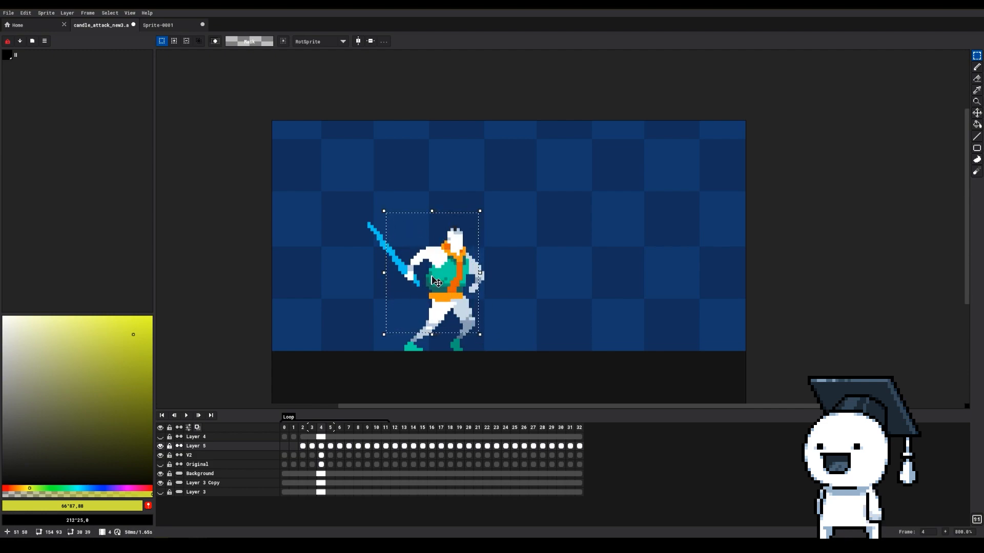
pyautogui.click(441, 455)
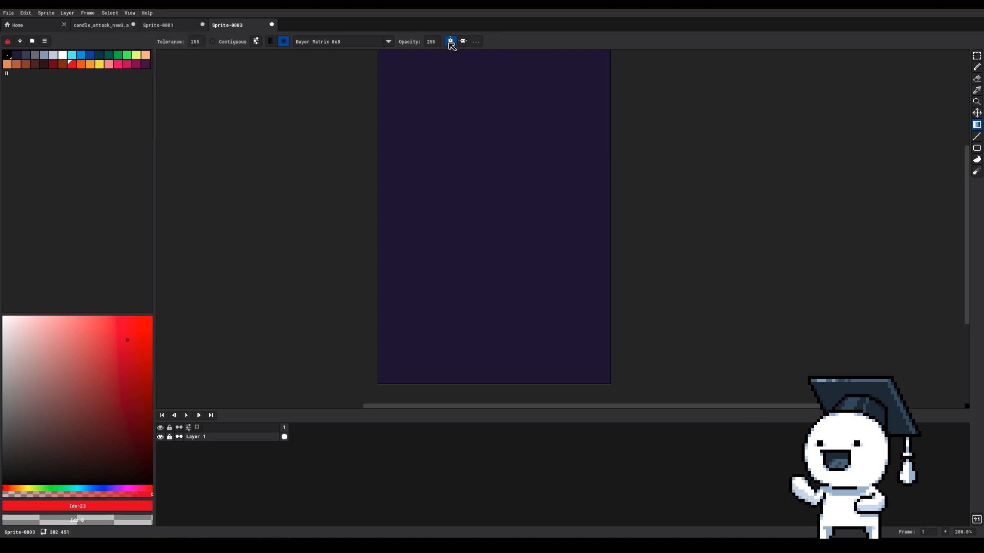
# Enable vertical symmetry down the canvas centre and ready the Pencil with a resized brush.
pyautogui.click(450, 41)
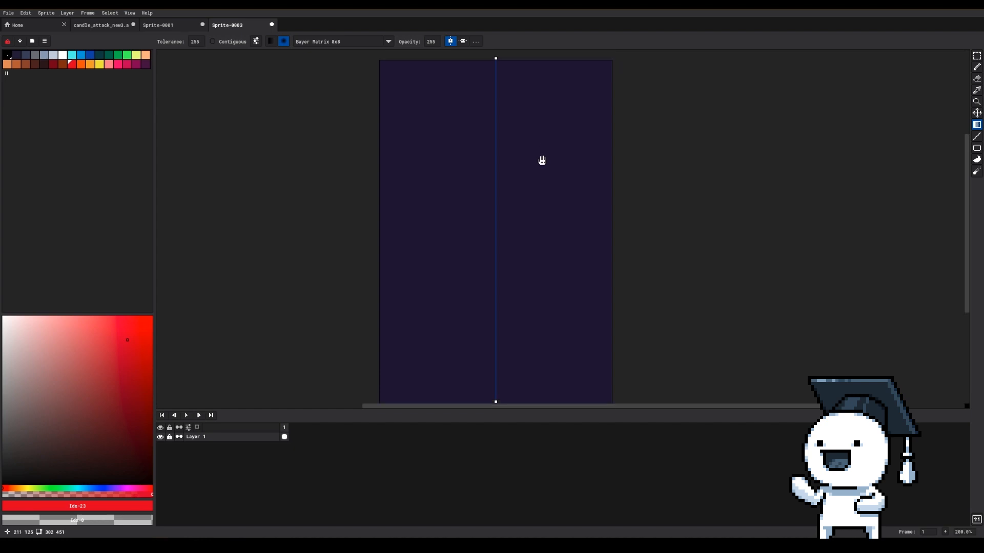
pyautogui.click(976, 67)
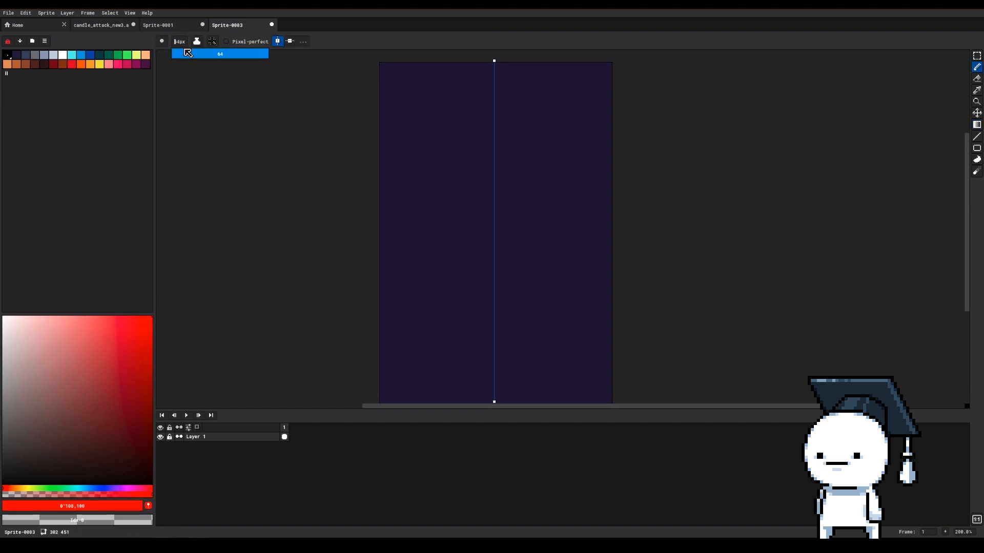